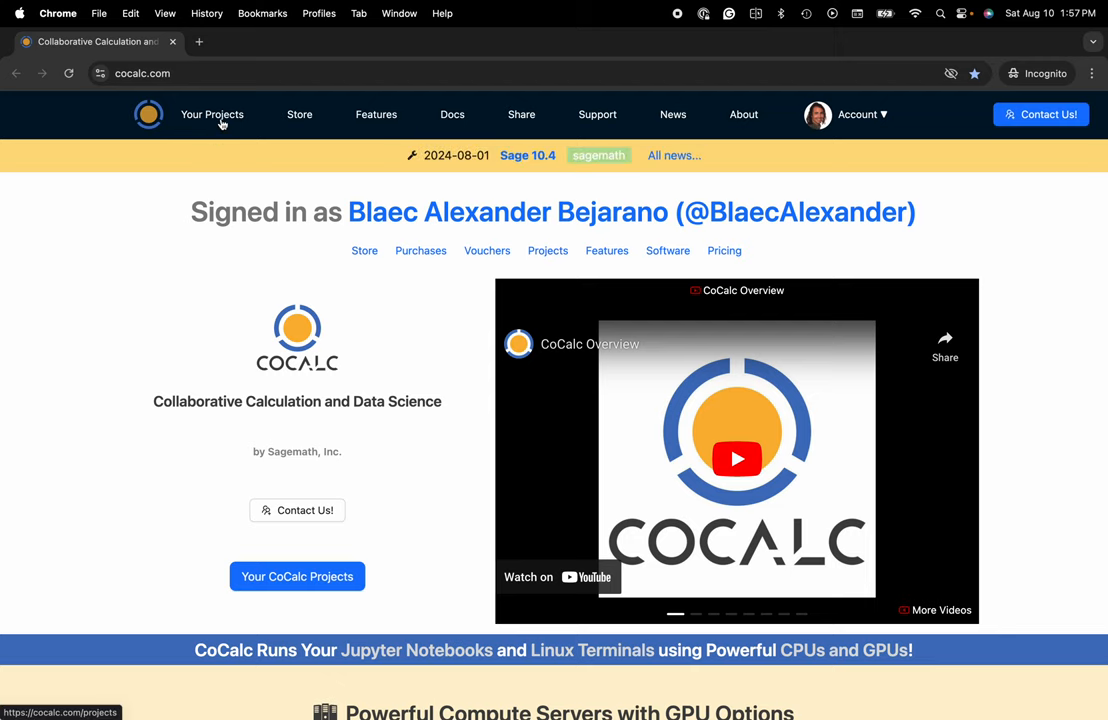
Show the projects list with the running MTH355 project, then head to Account.
{"action": "left_click", "coordinate": [212, 114]}
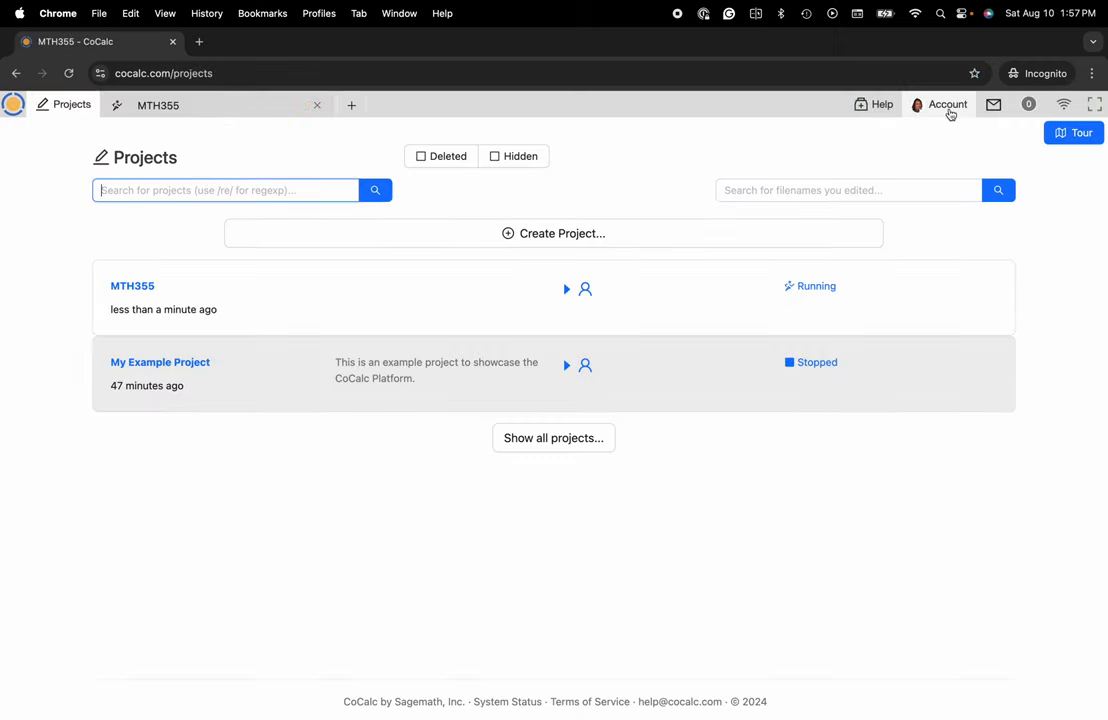
{"action": "left_click", "coordinate": [946, 104]}
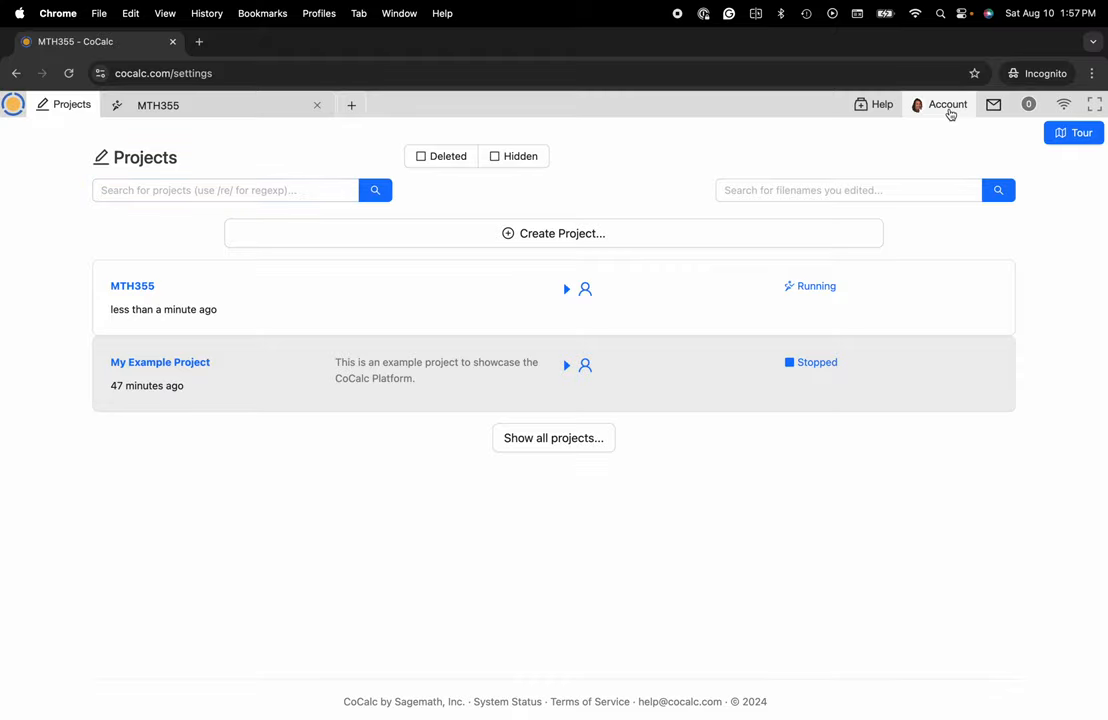
Bring Account Preferences down to AI Settings showing GPT-4 Omni 8k as default model.
{"action": "left_click", "coordinate": [946, 104]}
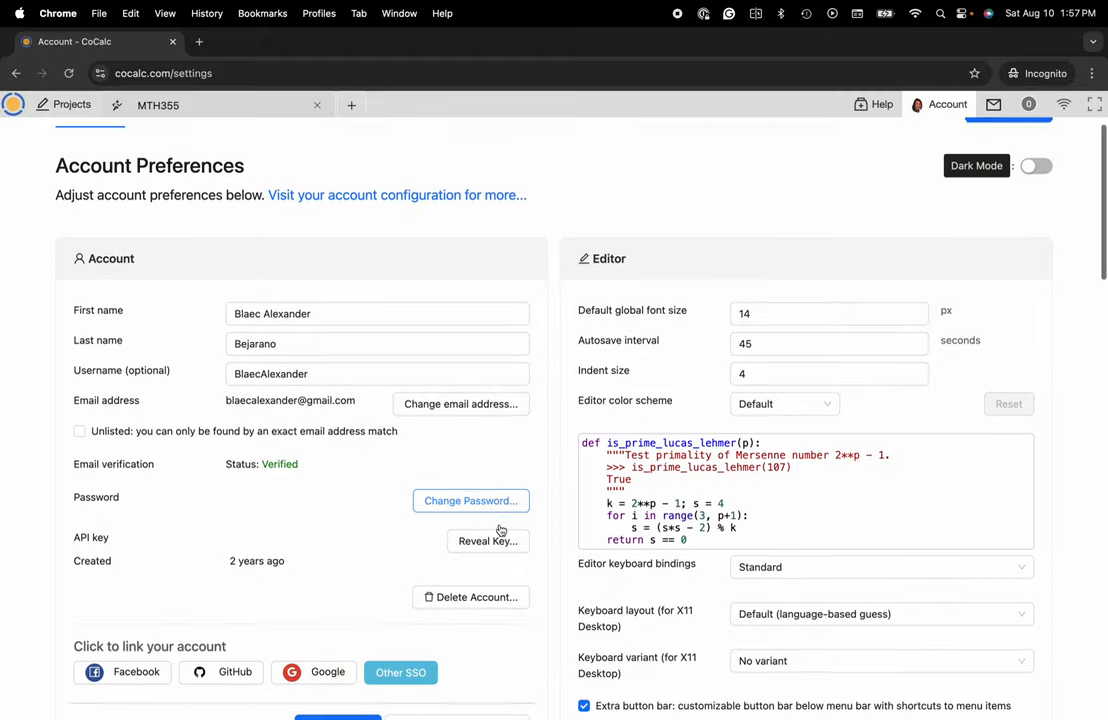
{"action": "scroll", "scroll_direction": "down", "scroll_amount": 3}
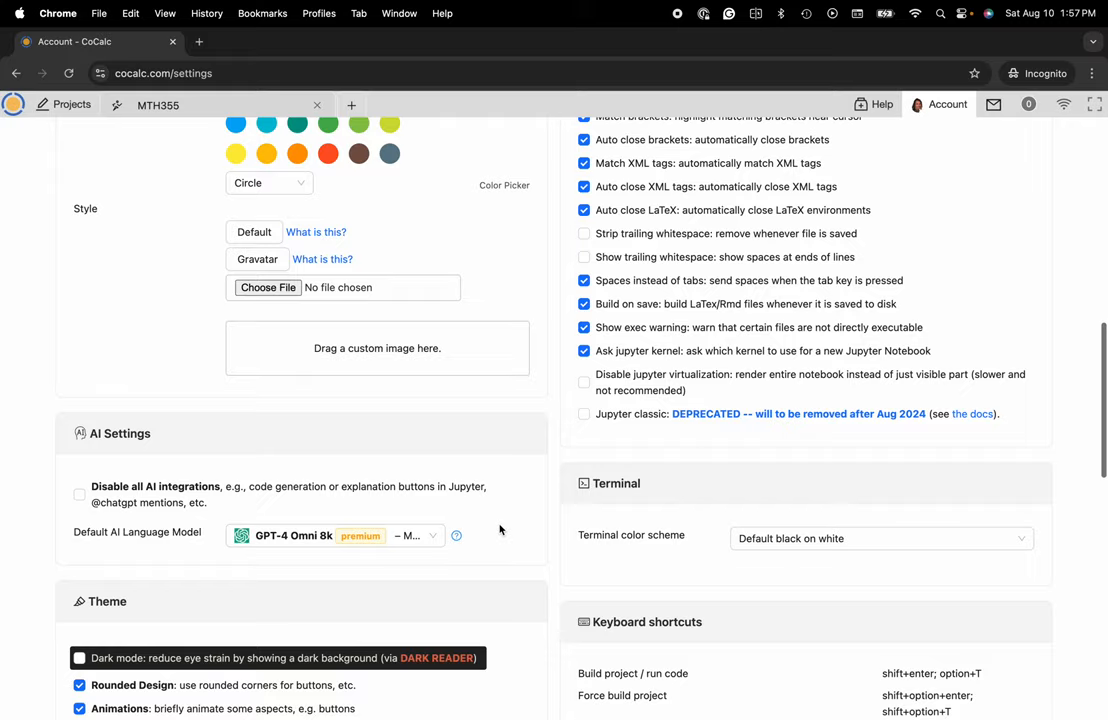
{"action": "scroll", "scroll_direction": "down", "scroll_amount": 3}
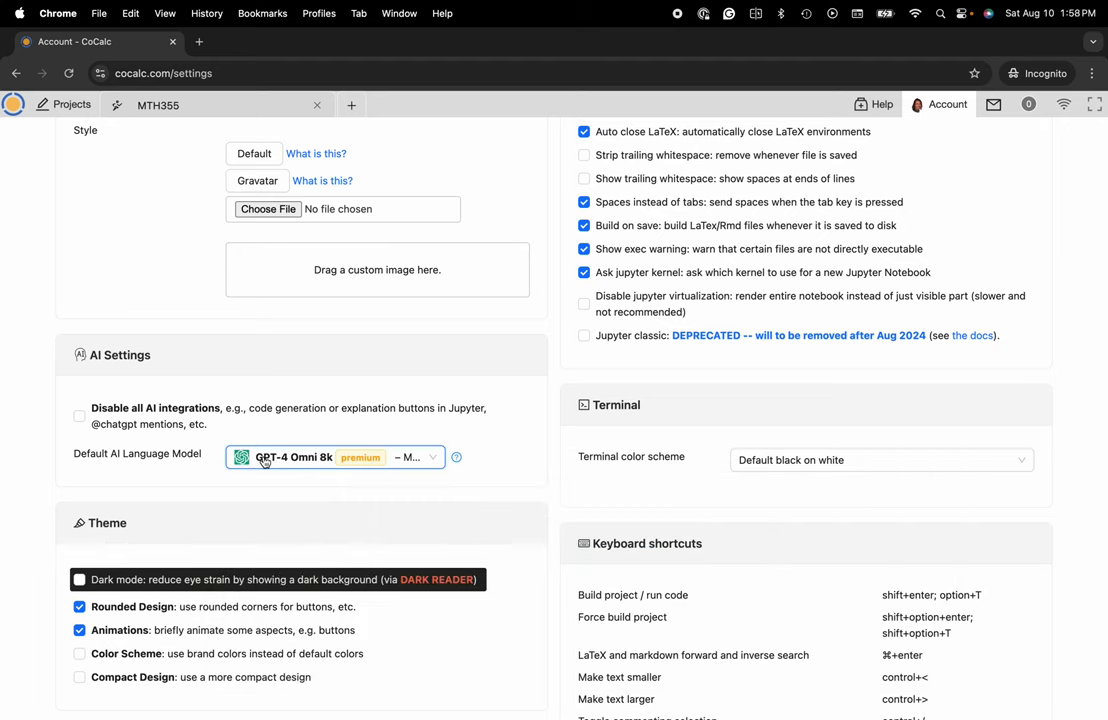
{"action": "mouse_move", "coordinate": [362, 378]}
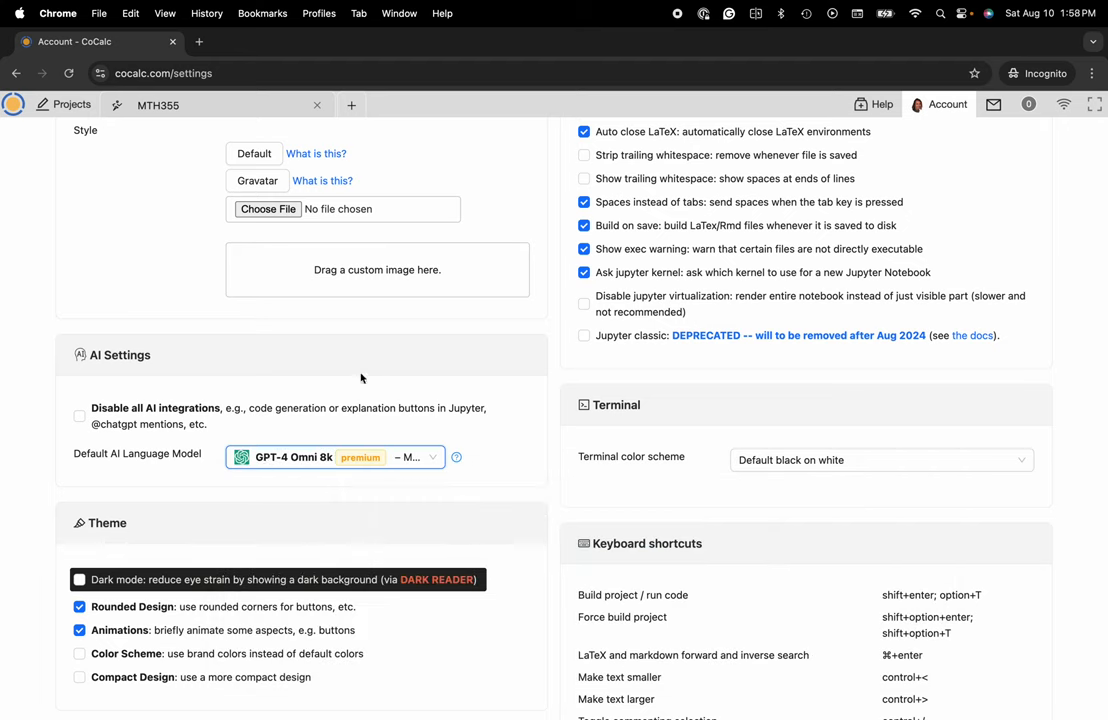